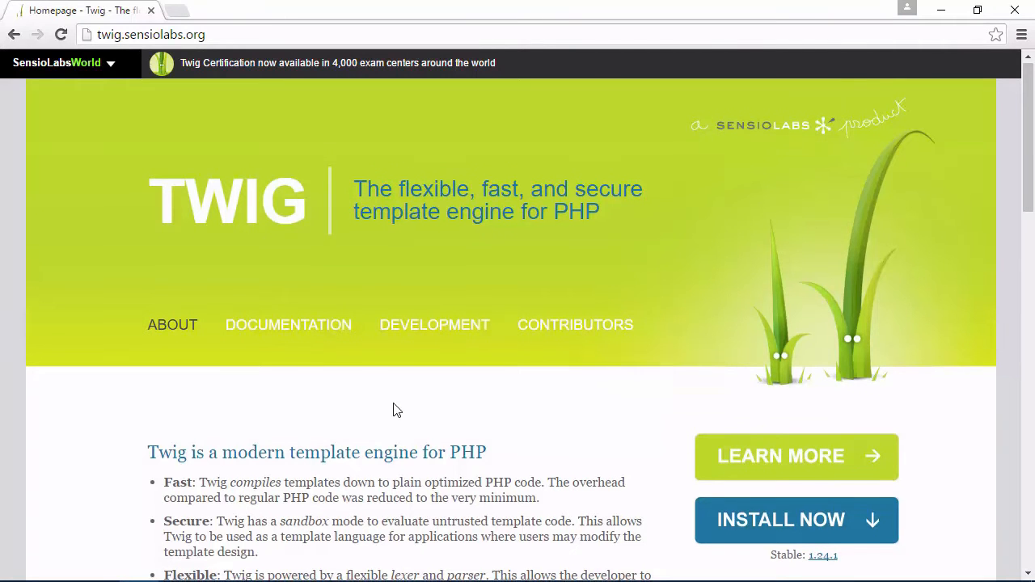
- Save the greeting.html template
scroll(down, 3)
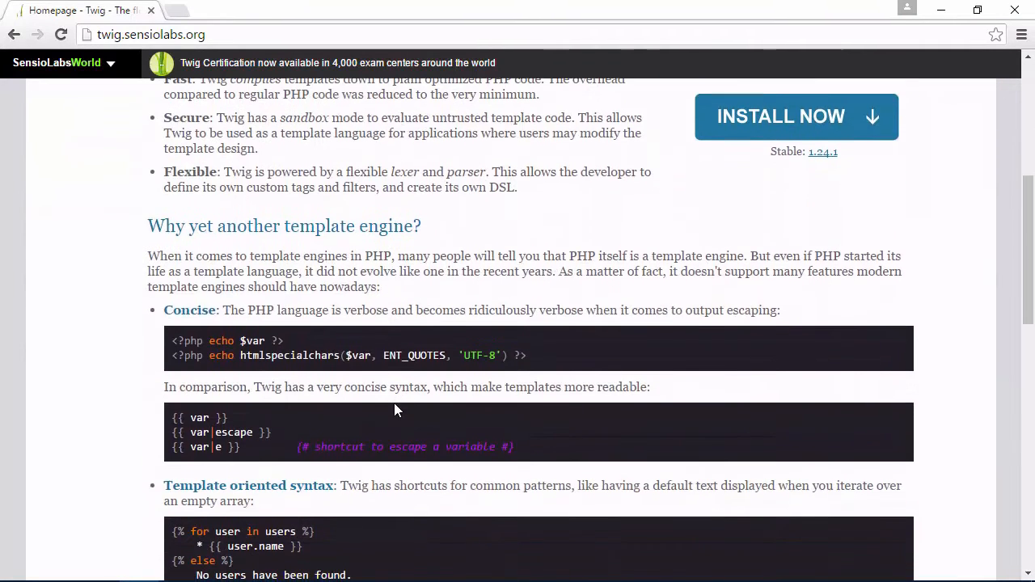
scroll(down, 3)
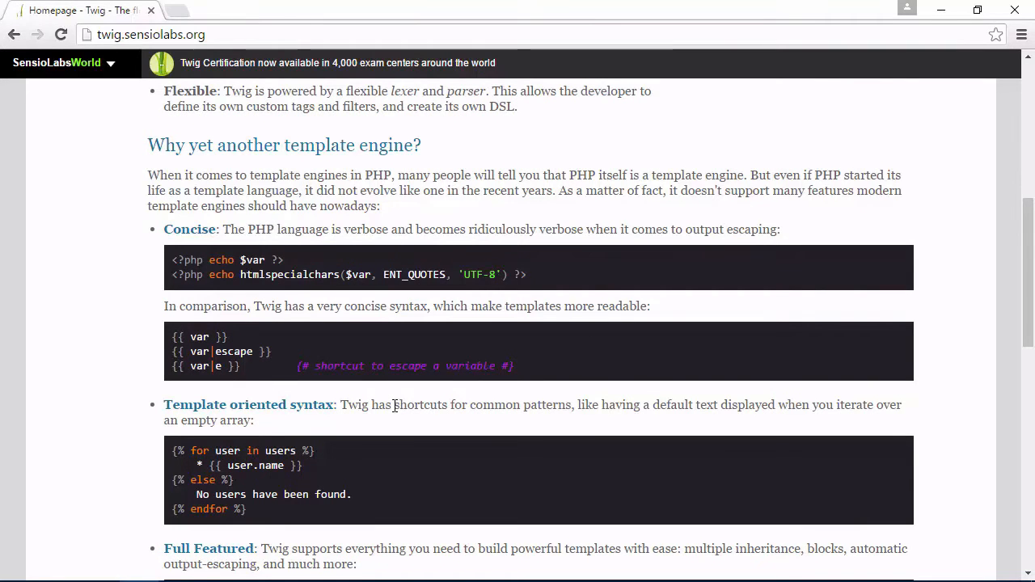
scroll(down, 3)
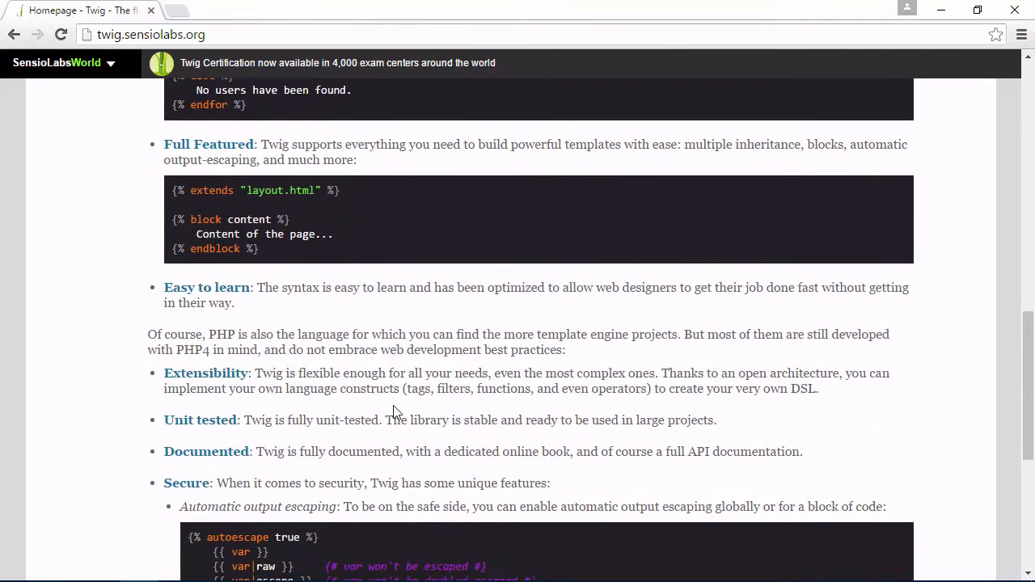
scroll(down, 3)
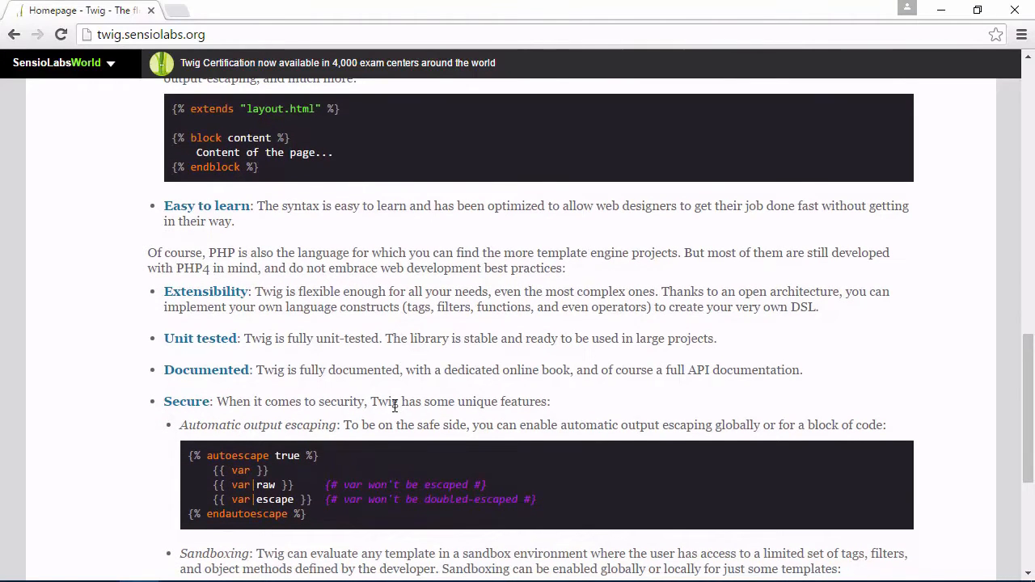
scroll(down, 3)
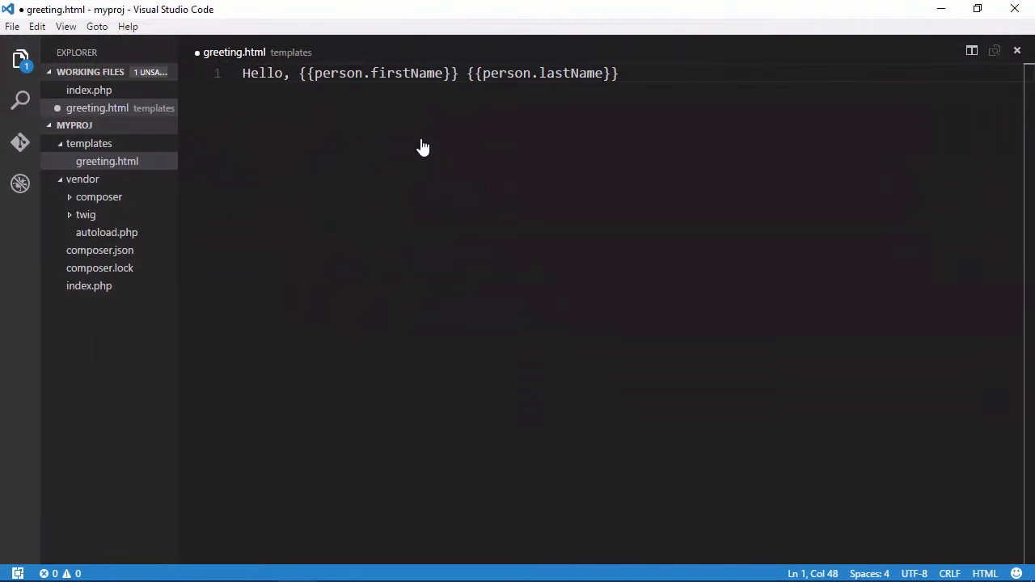
key(ctrl+s)
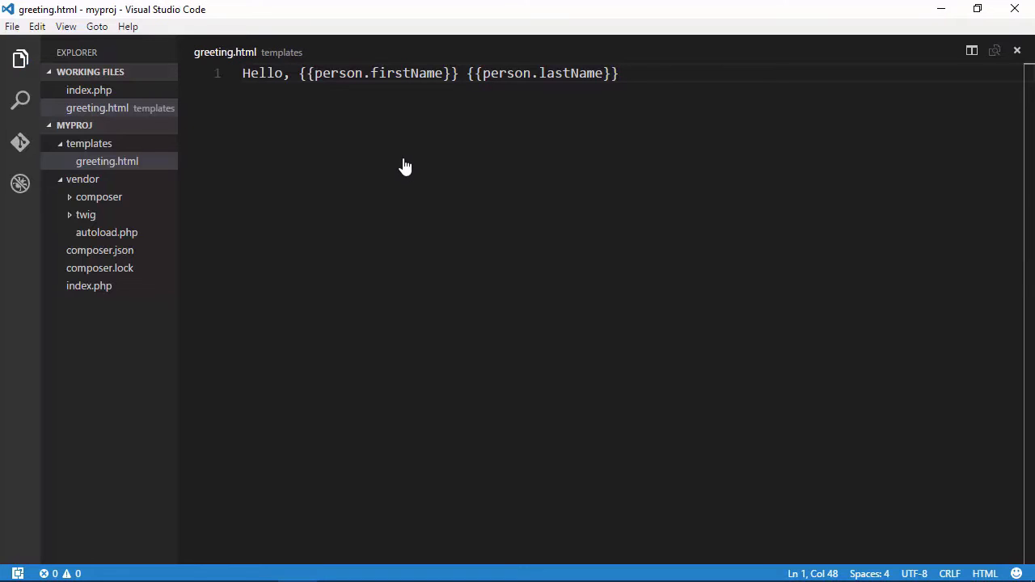
- Wrap the greeting line in greeting.html in <p> and </p> tags
click(252, 73)
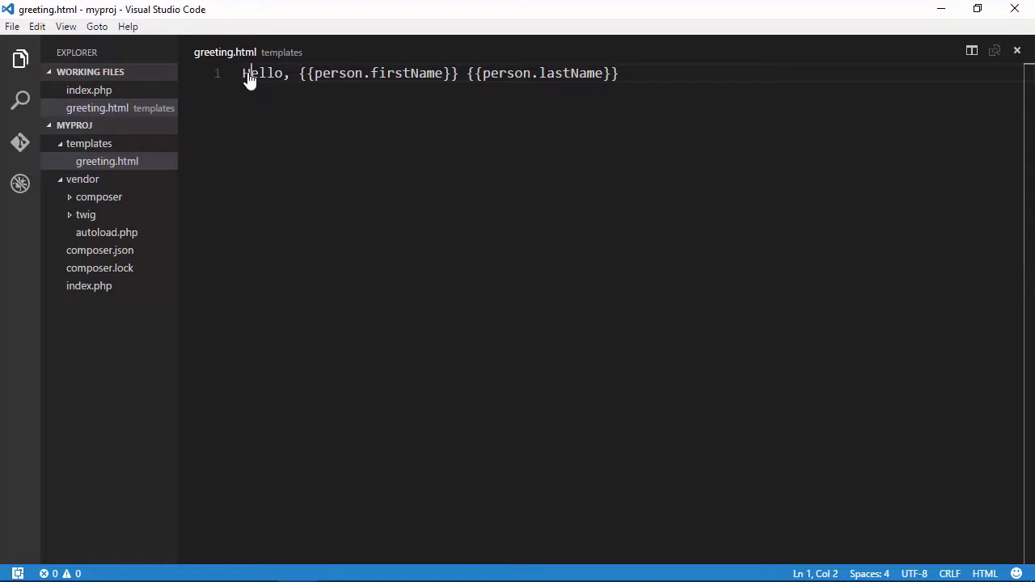
text(H)
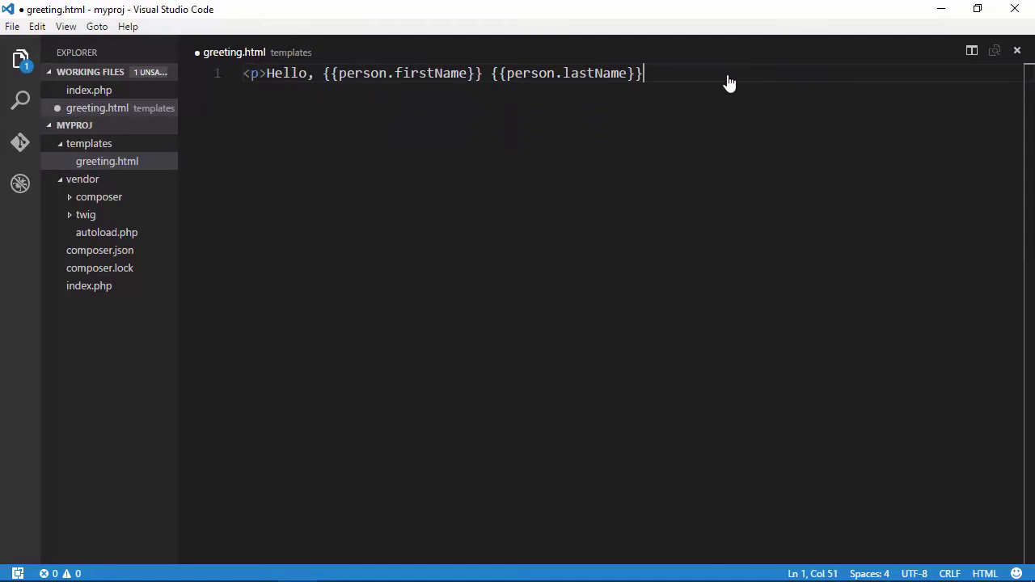
text(</p>)
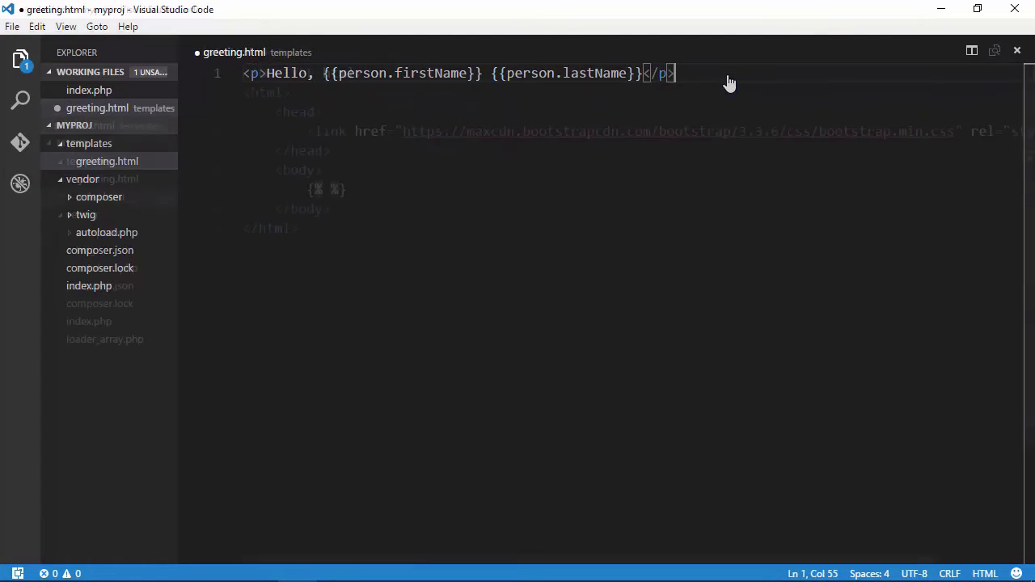
click(99, 197)
text(block  )
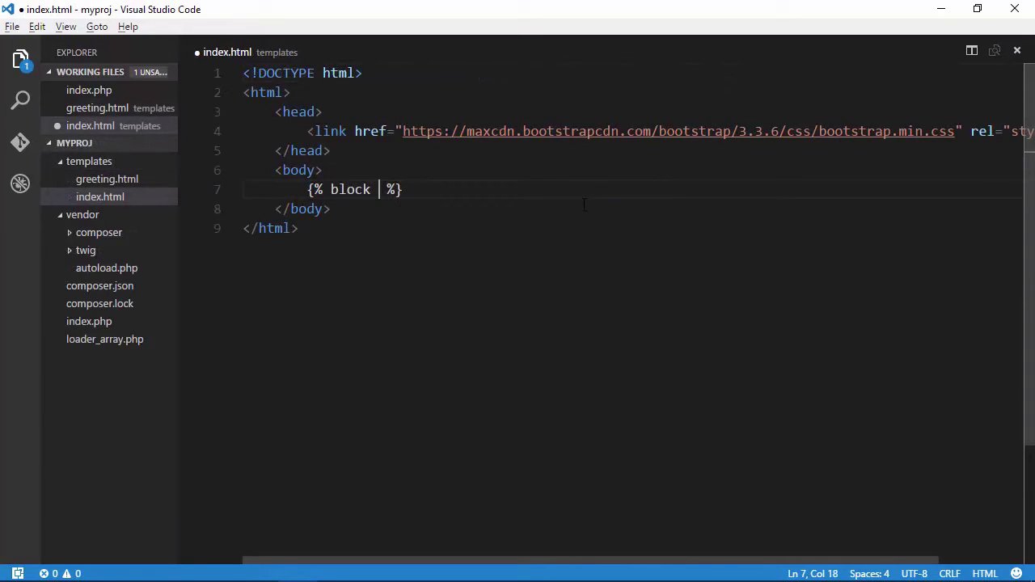
- Add a {% block content %} with an end tag to index.html; make greeting.html extend "index.html"
text(content)
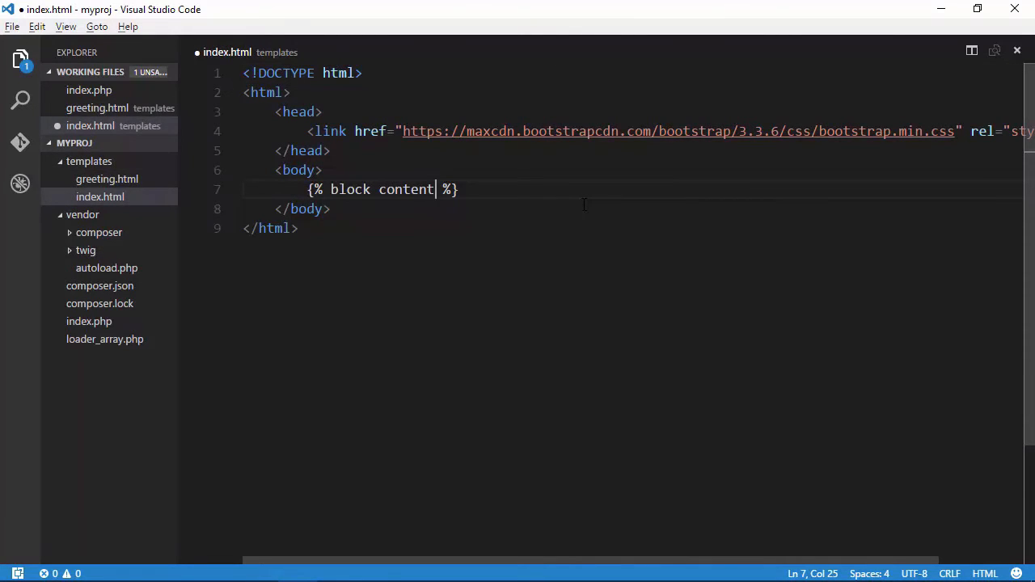
key(Enter)
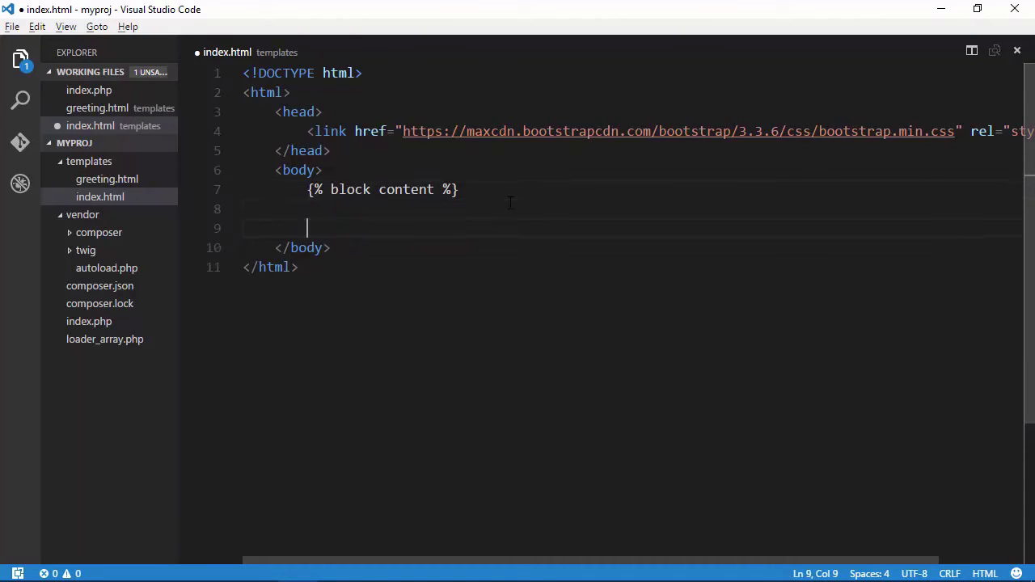
text({})
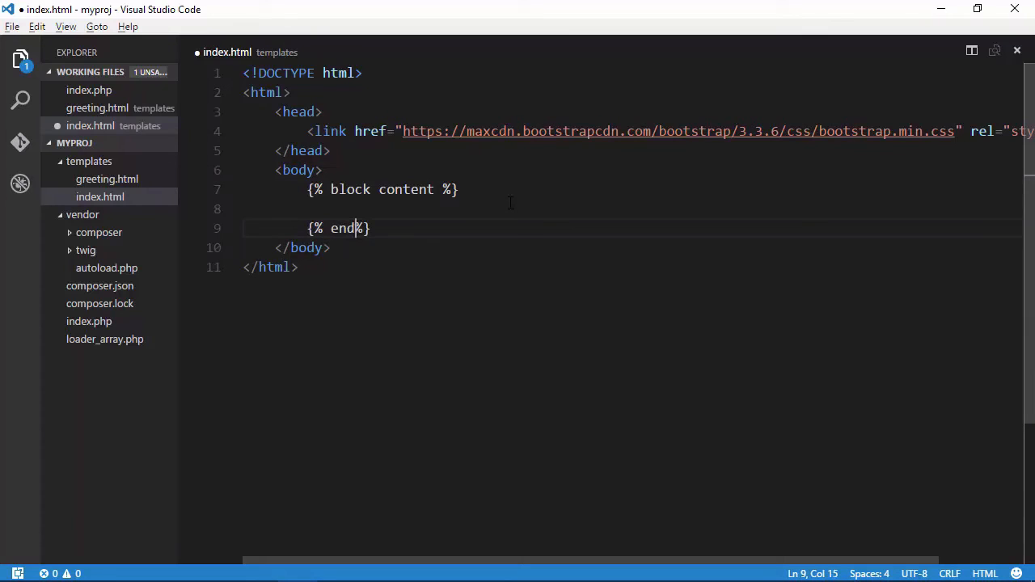
text(block)
text({% e)
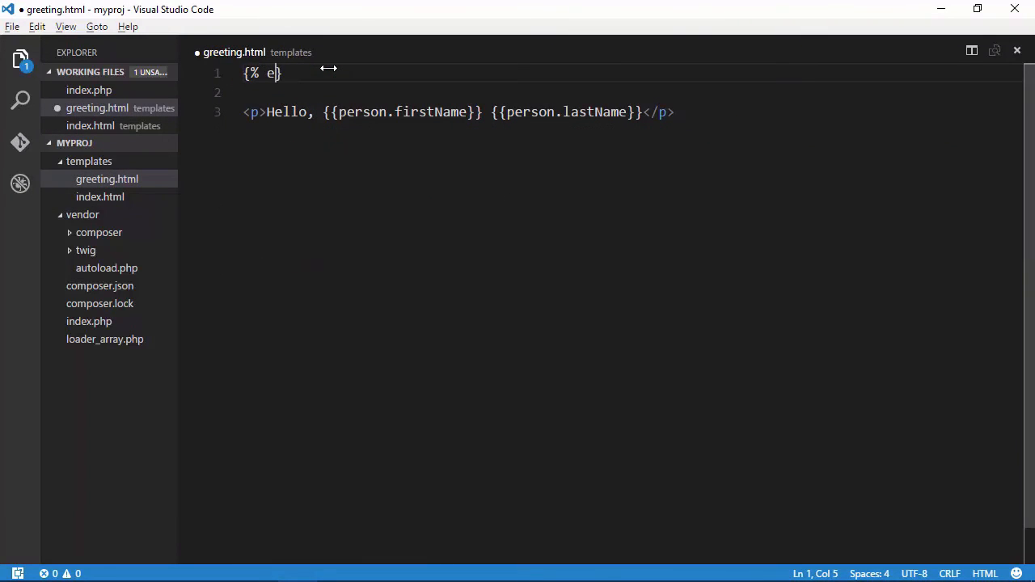
text(xtends "index")
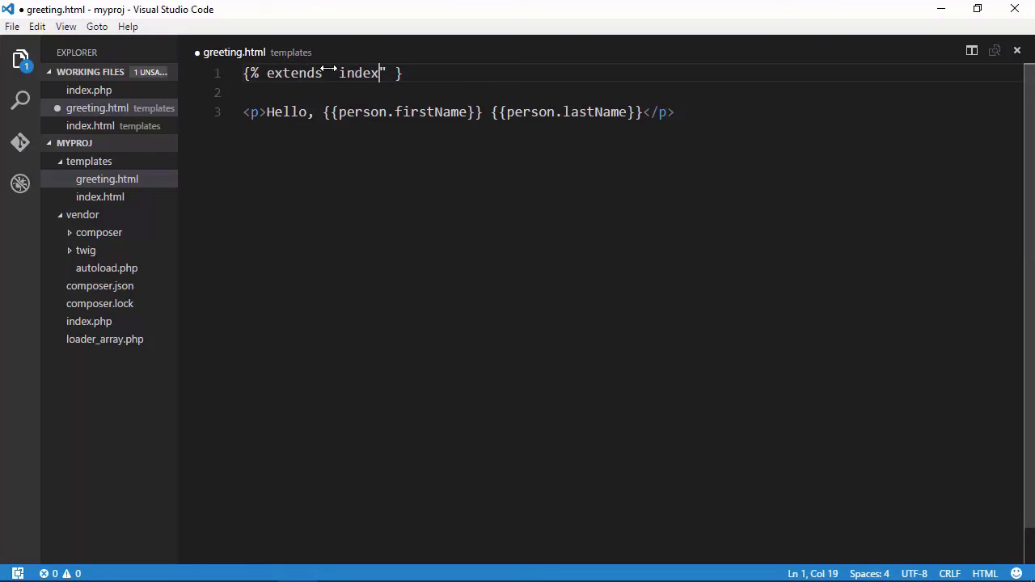
text(.html)
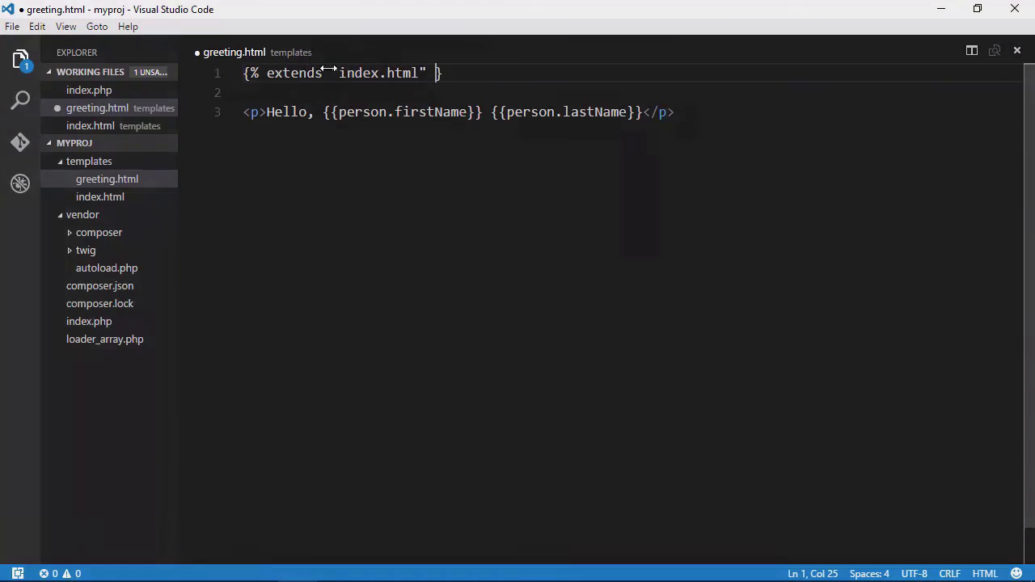